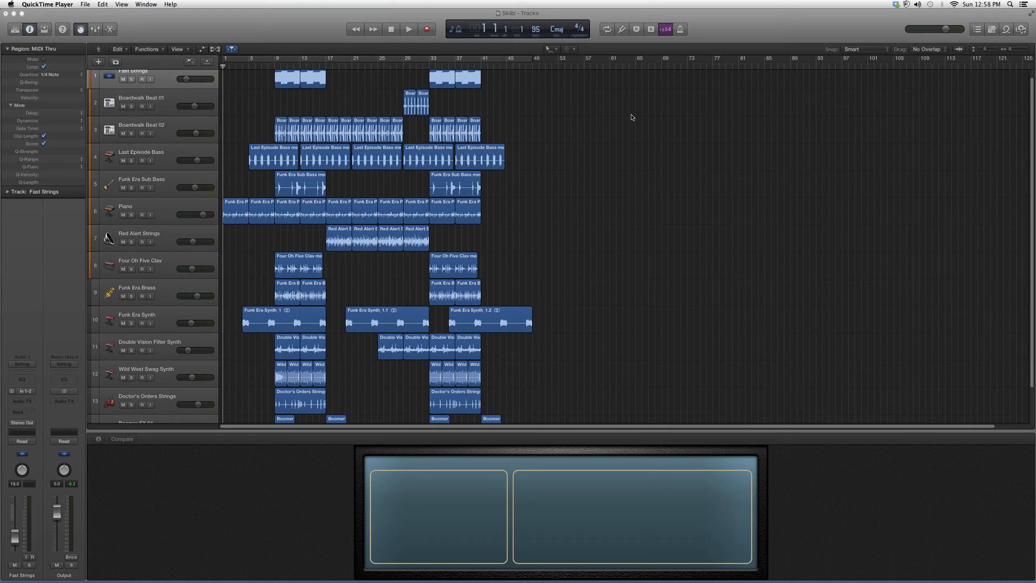
mouse_move(607, 135)
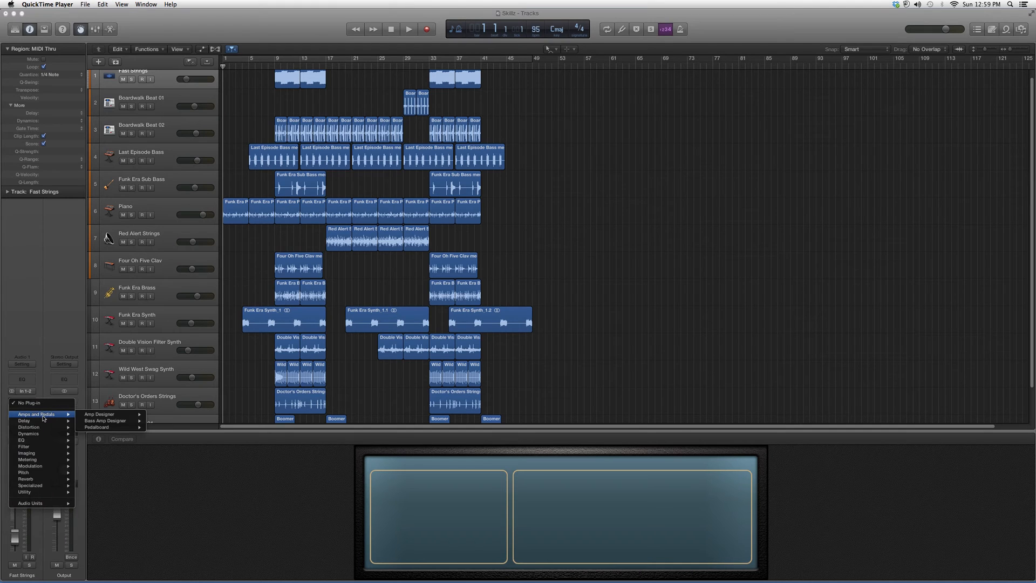
Insert Pedalboard from Amps and Pedals into an empty Audio FX slot on Fast Strings
click(96, 427)
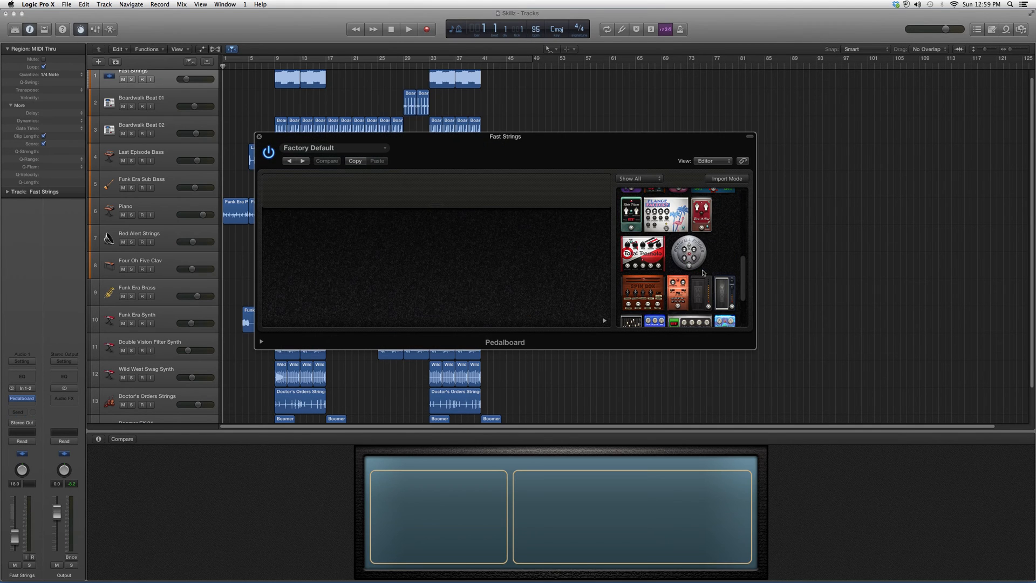
Place a Total Tremolo pedal from the Pedalboard browser onto the empty board
click(641, 250)
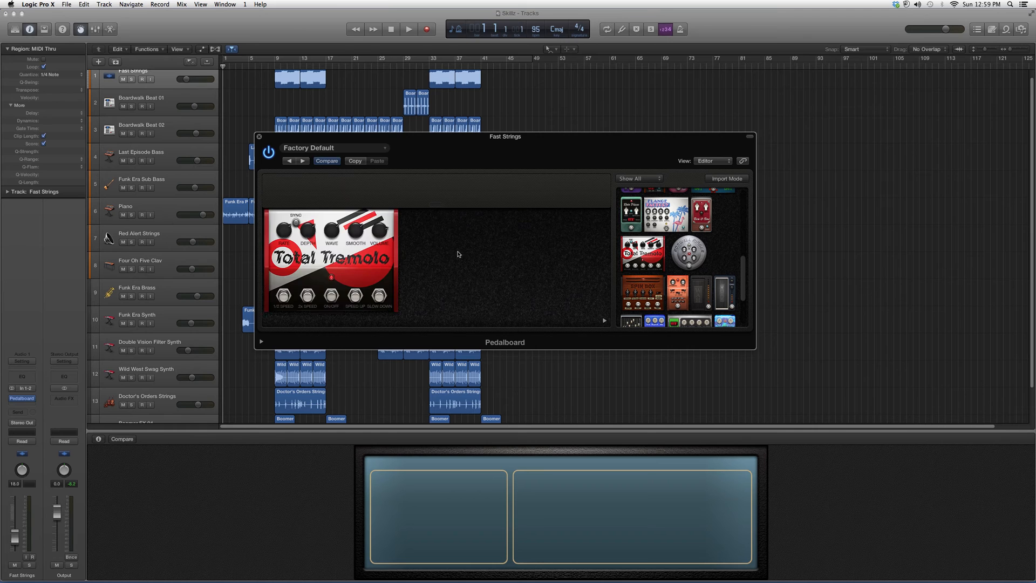
mouse_move(438, 254)
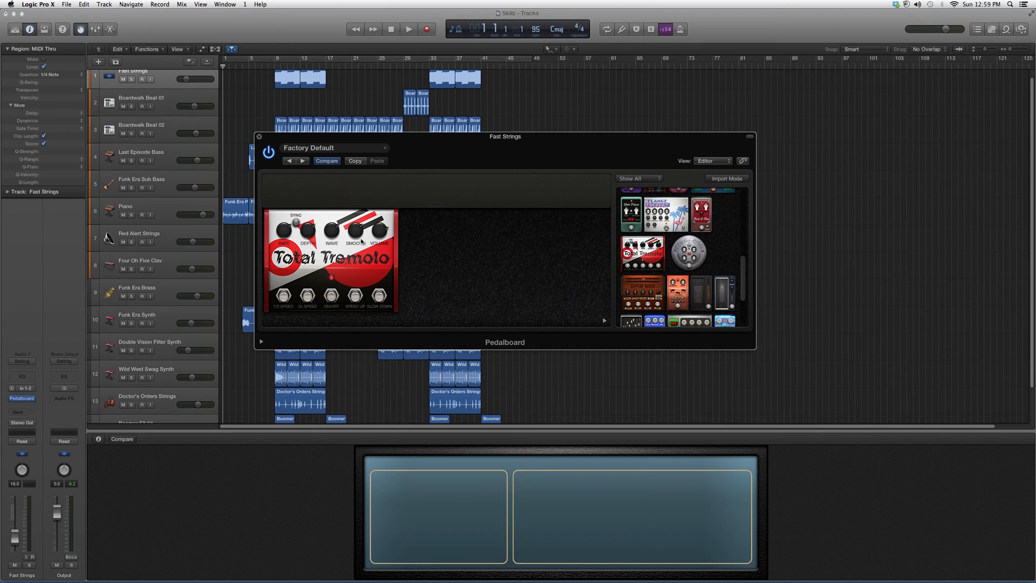
mouse_move(333, 230)
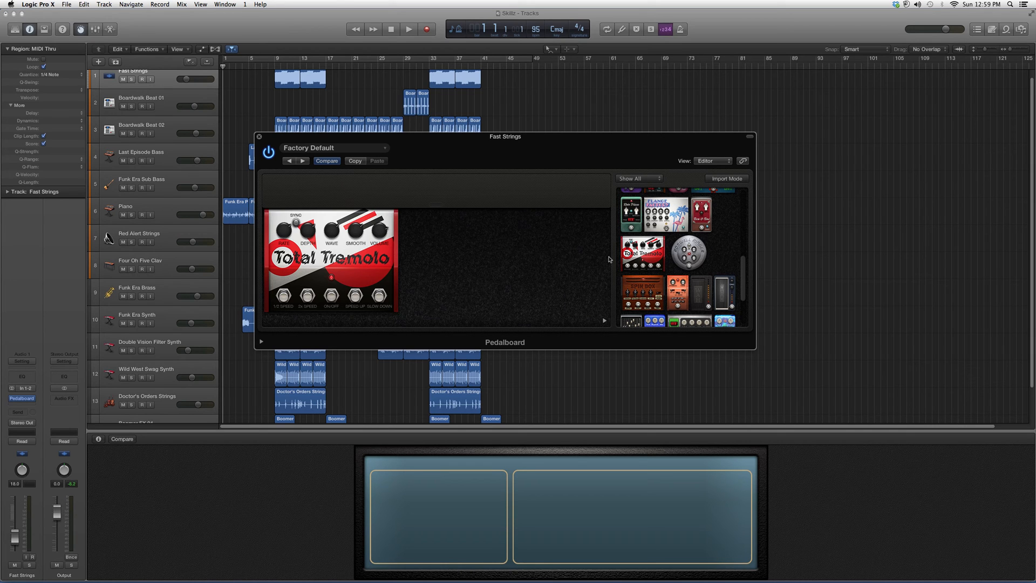
mouse_move(604, 224)
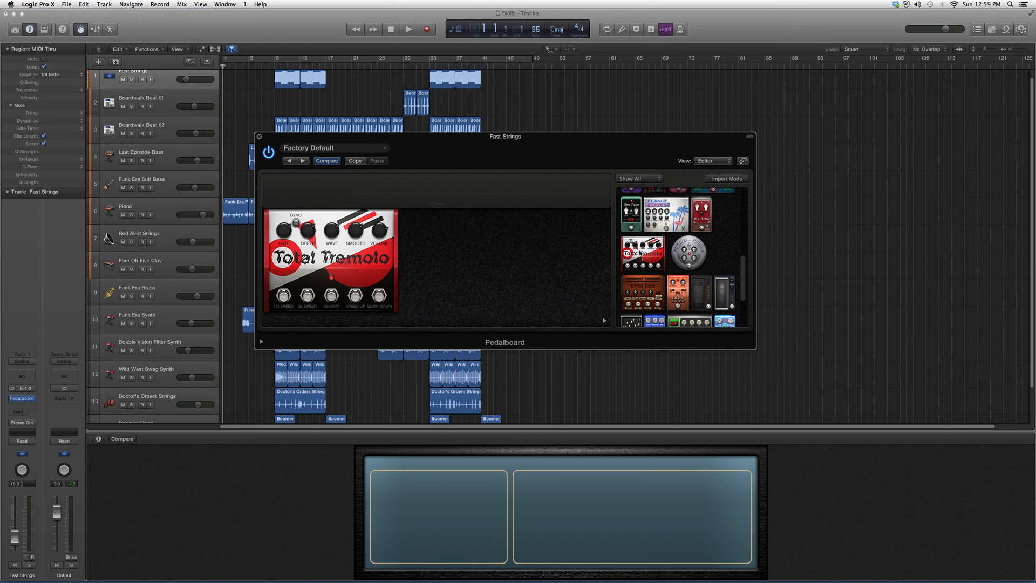
mouse_move(642, 252)
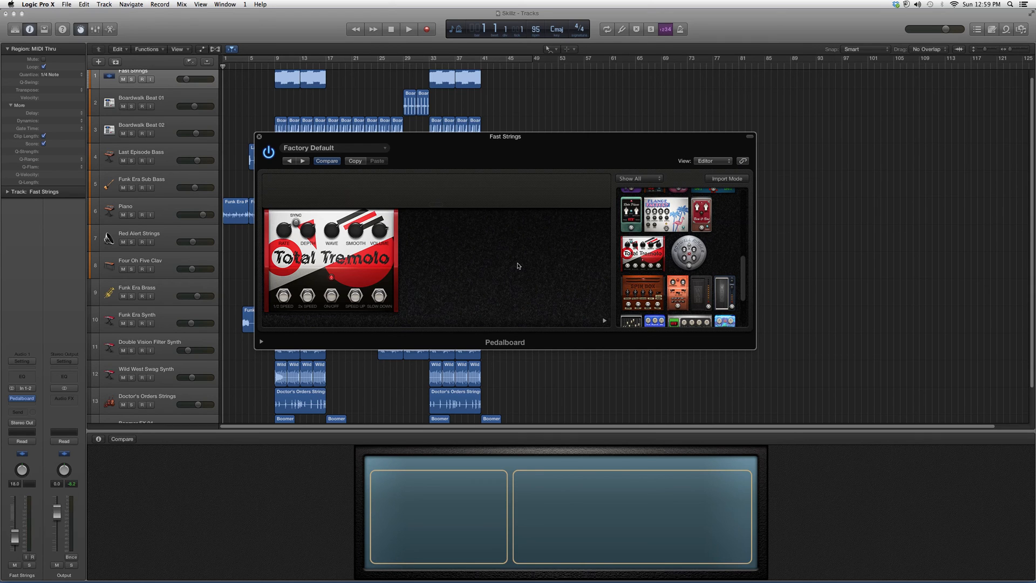
mouse_move(598, 144)
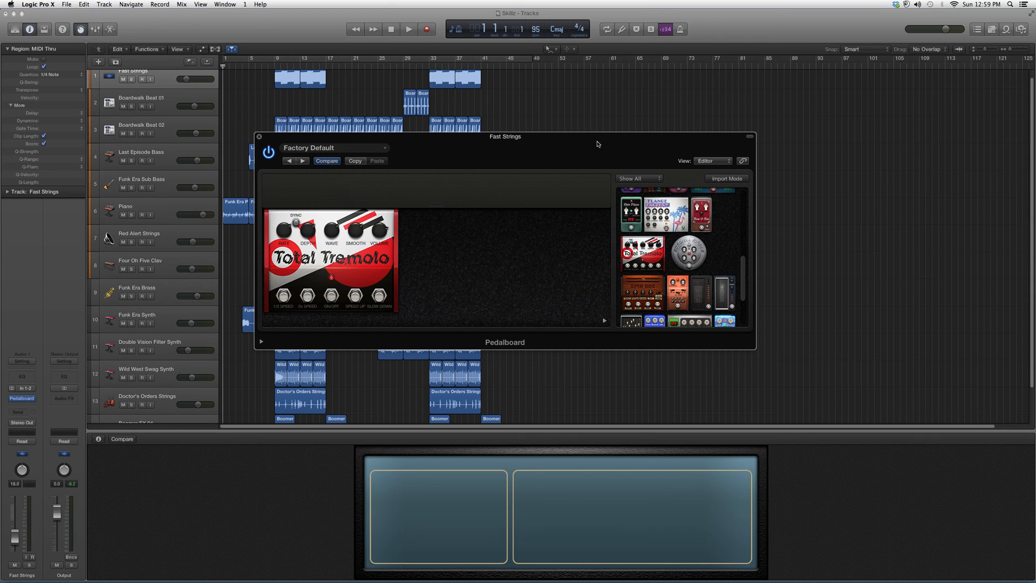